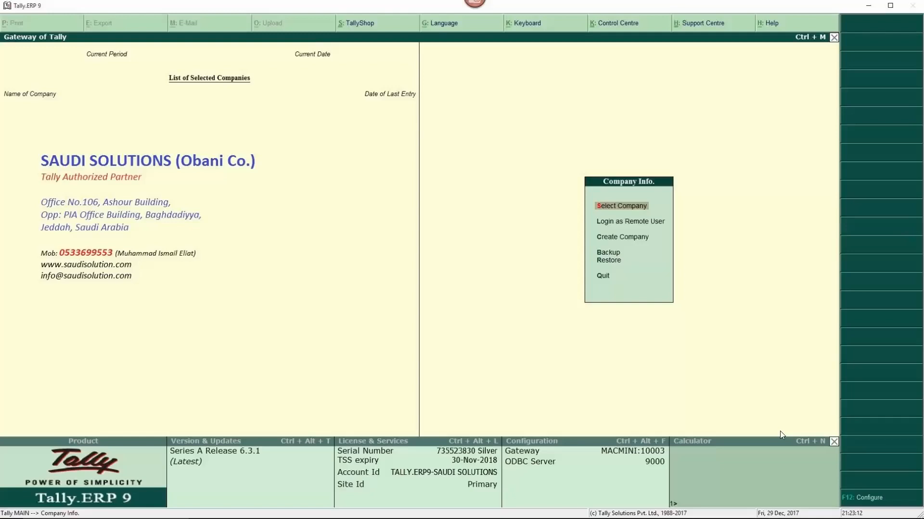
mouse_move(445, 508)
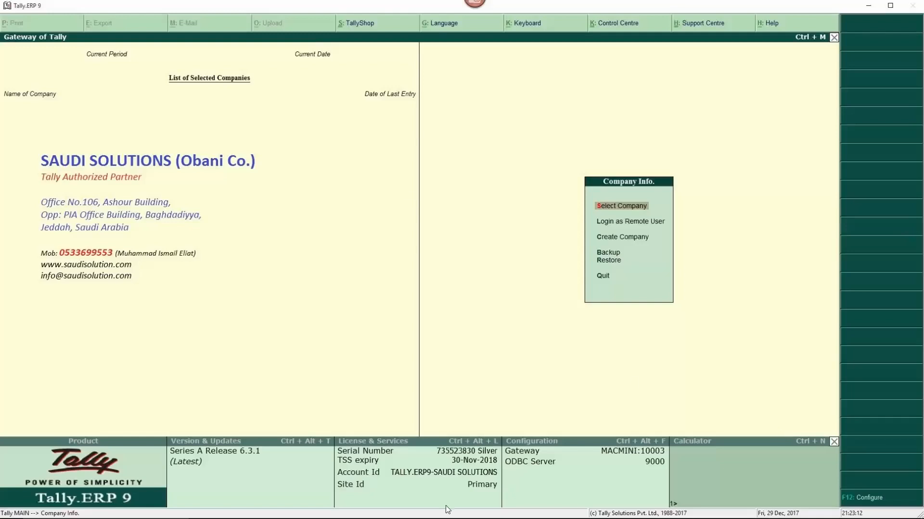
mouse_move(418, 432)
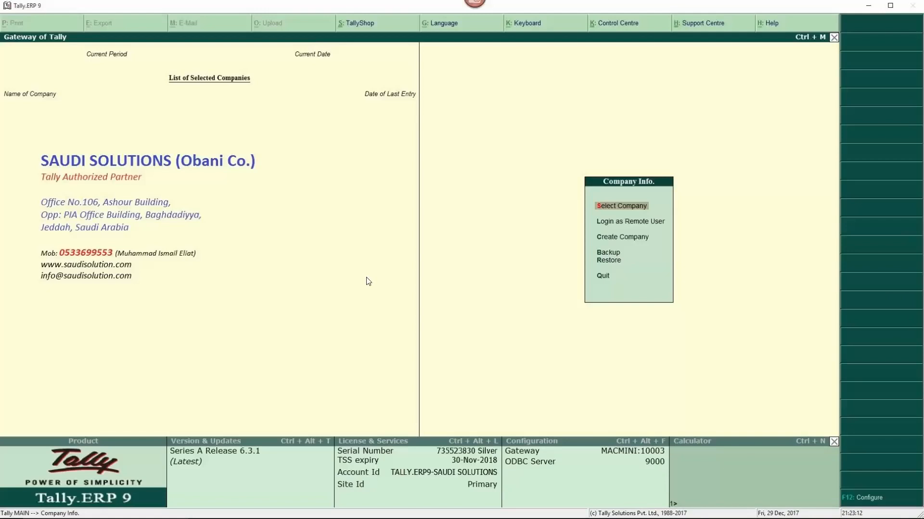
mouse_move(365, 474)
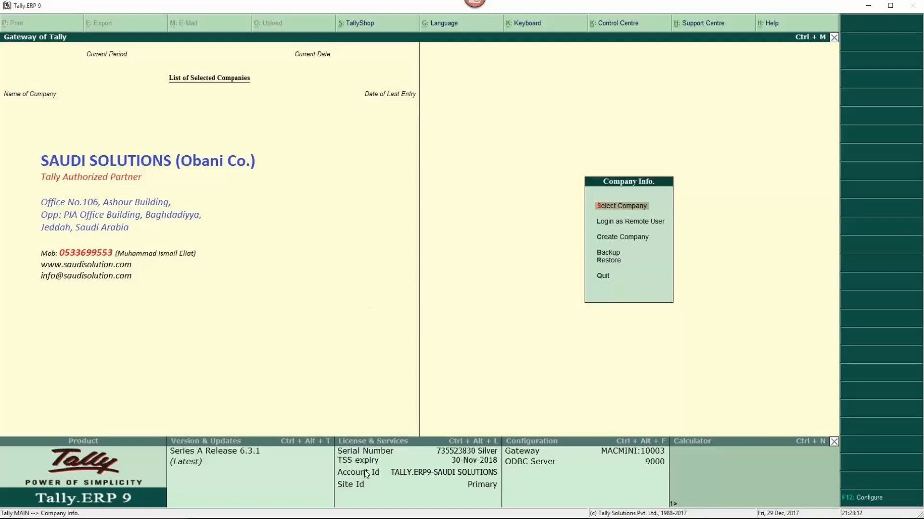
mouse_move(366, 469)
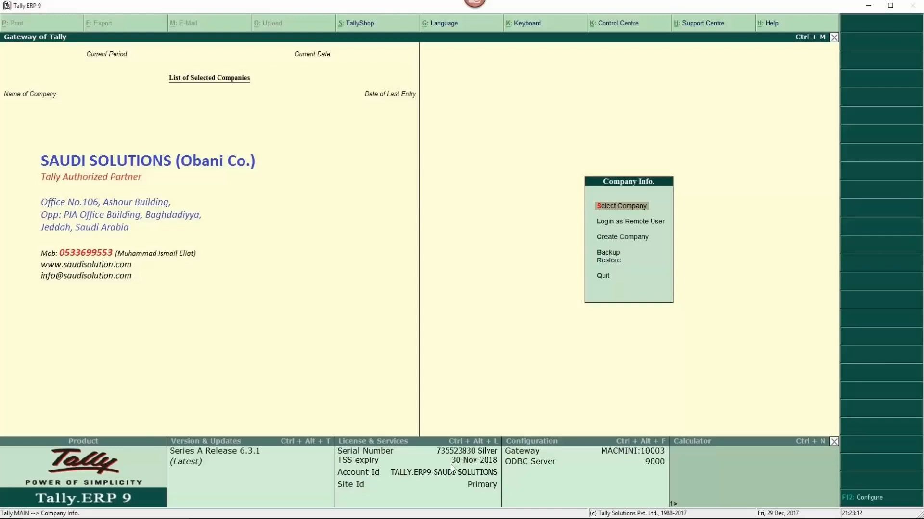
mouse_move(499, 469)
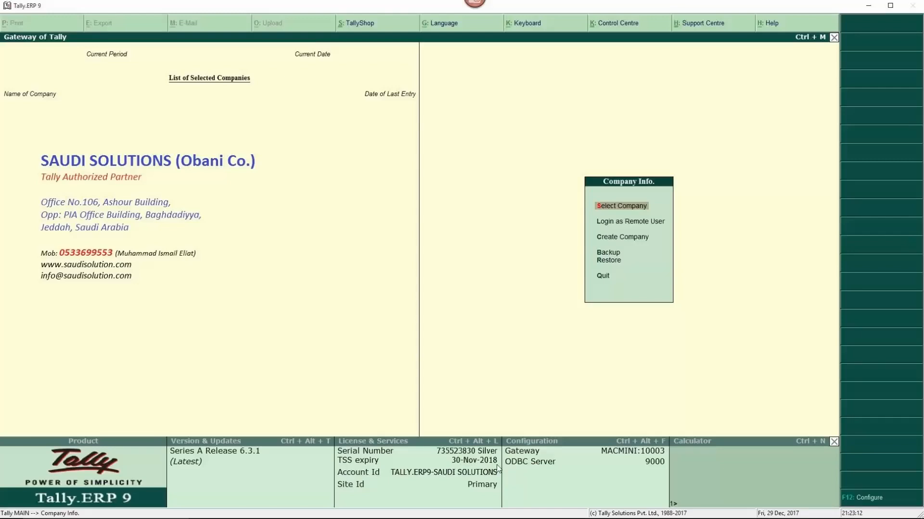
mouse_move(474, 471)
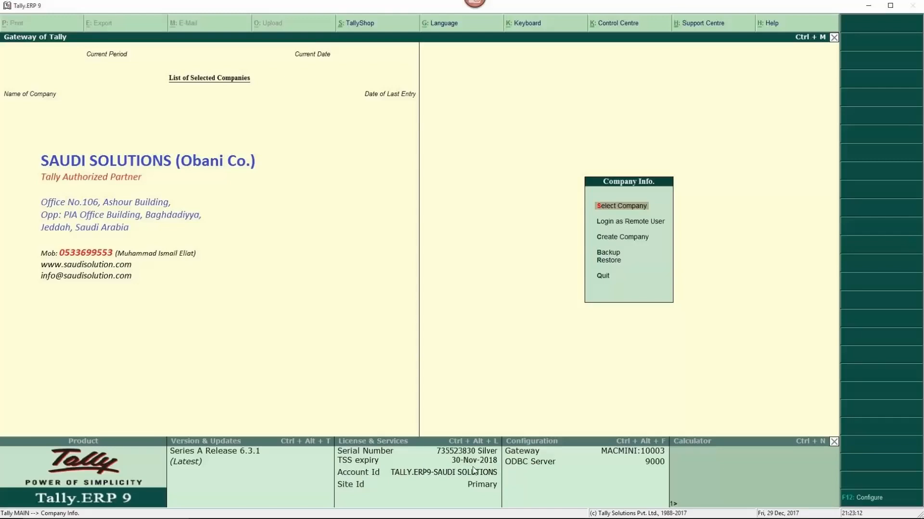
mouse_move(433, 412)
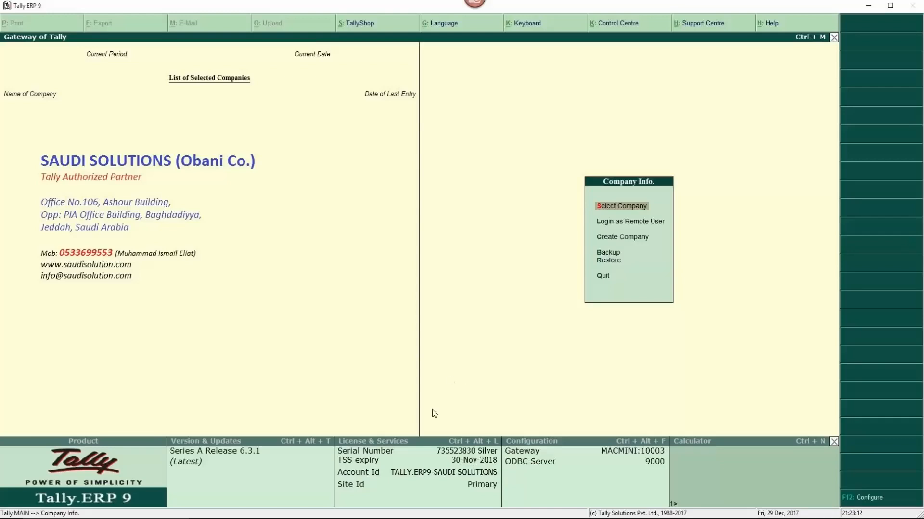
mouse_move(423, 452)
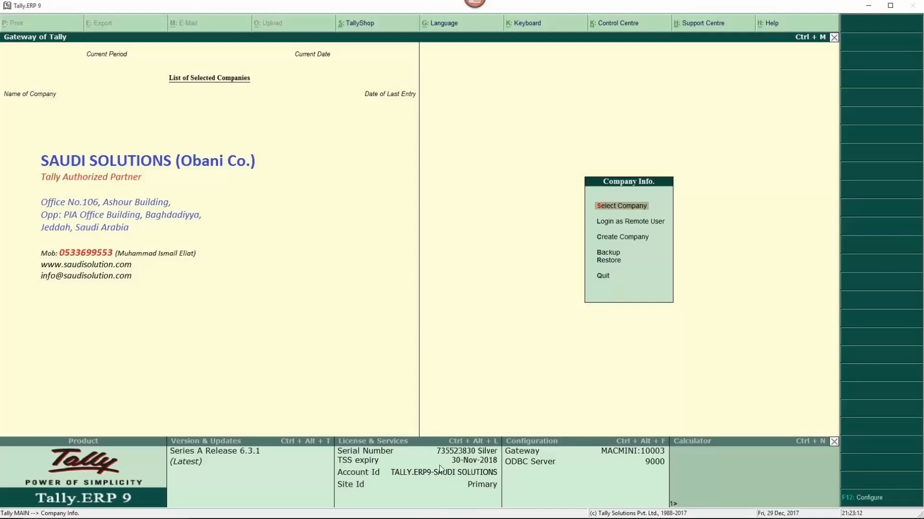
mouse_move(461, 468)
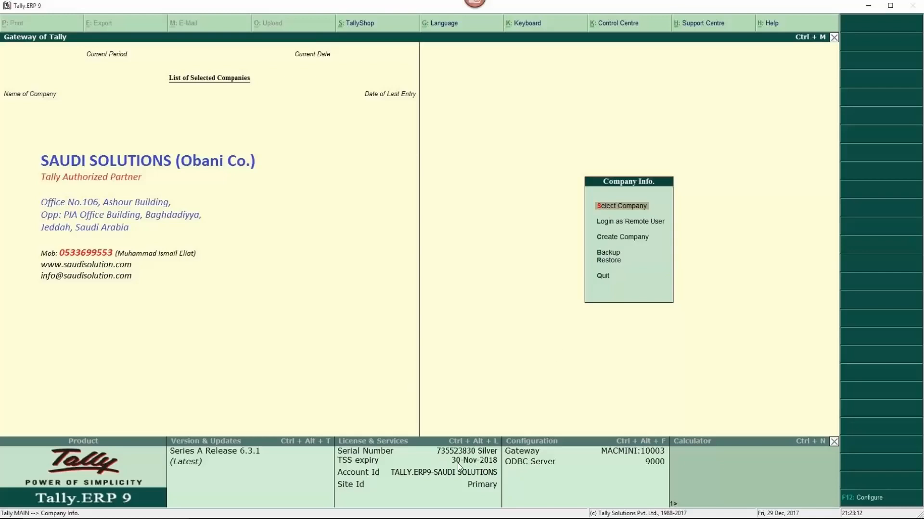
mouse_move(439, 469)
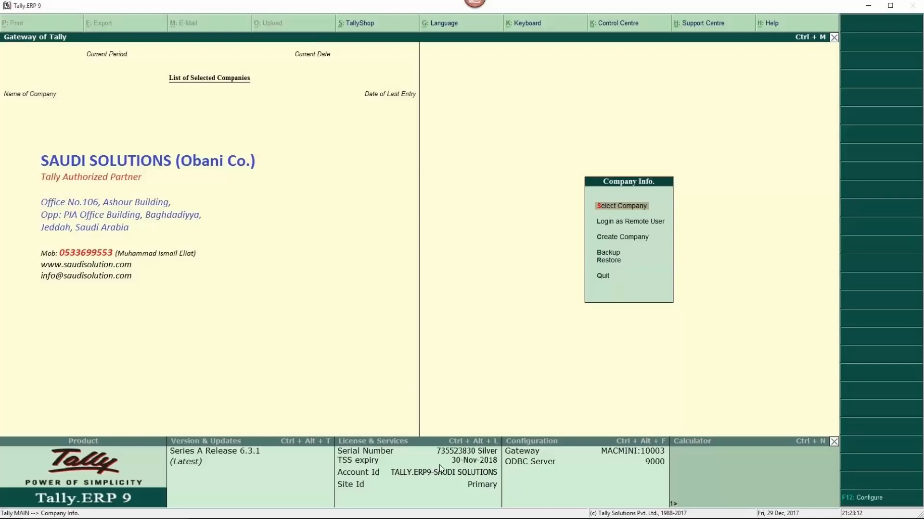
mouse_move(450, 464)
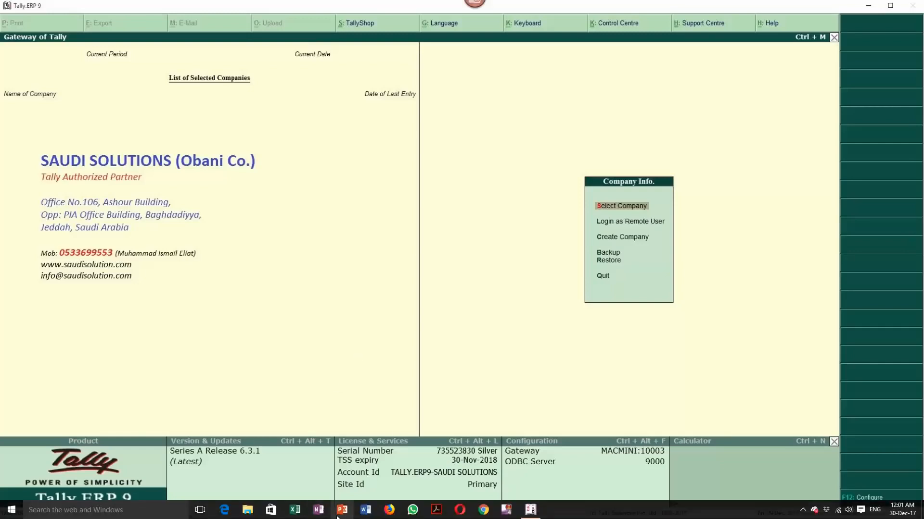
mouse_move(482, 510)
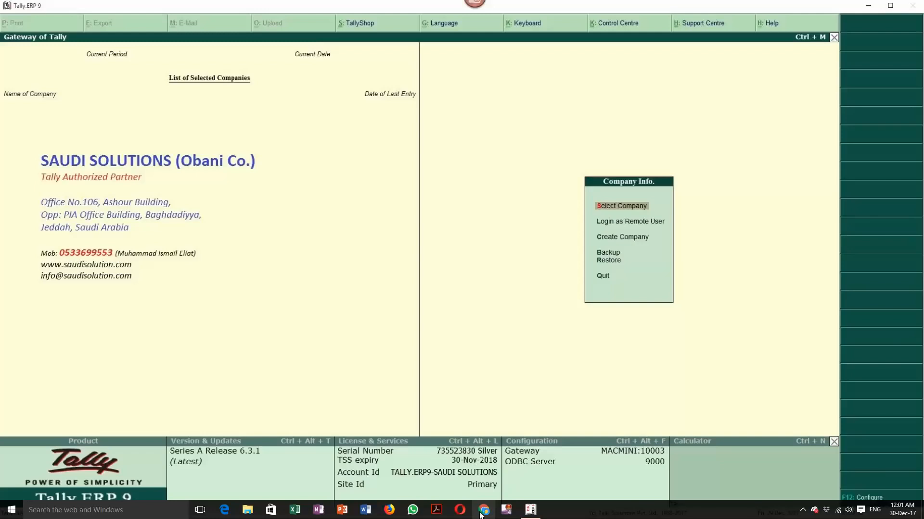
Bring Chrome forward and enter tallysolutions.com in the address bar.
click(482, 510)
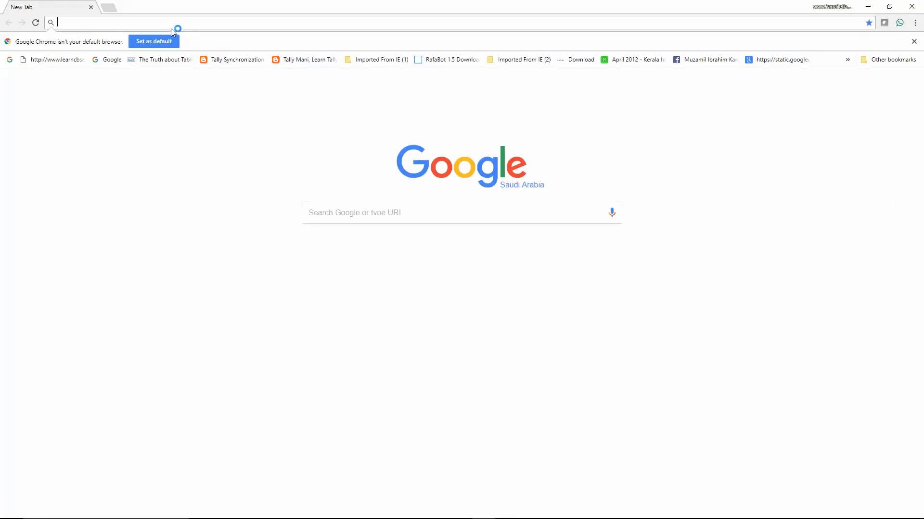
text(tallysolutions.com)
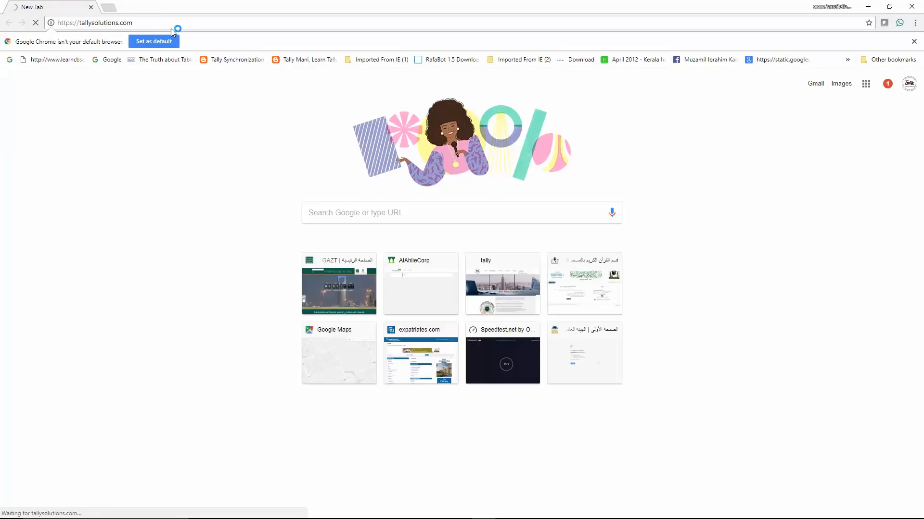
mouse_move(249, 176)
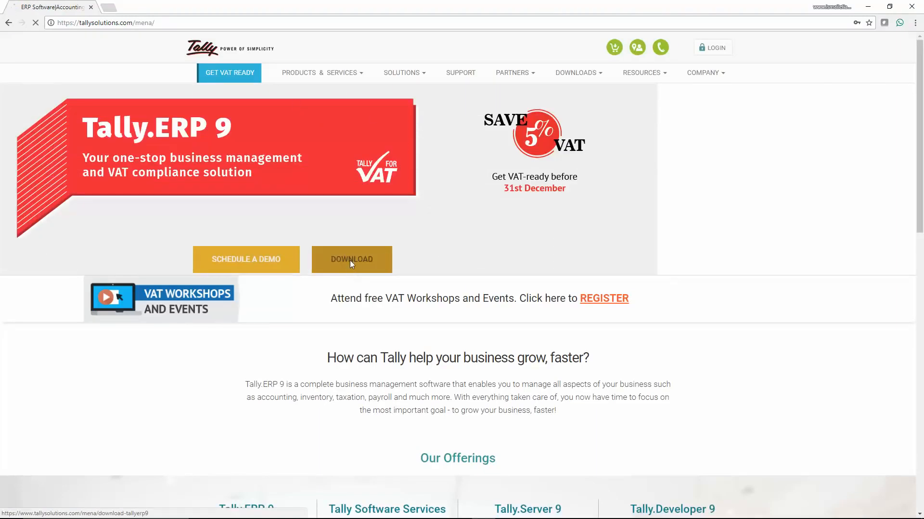
Go to the Tally.ERP 9 download page and start downloading the full setup.exe installer.
click(351, 259)
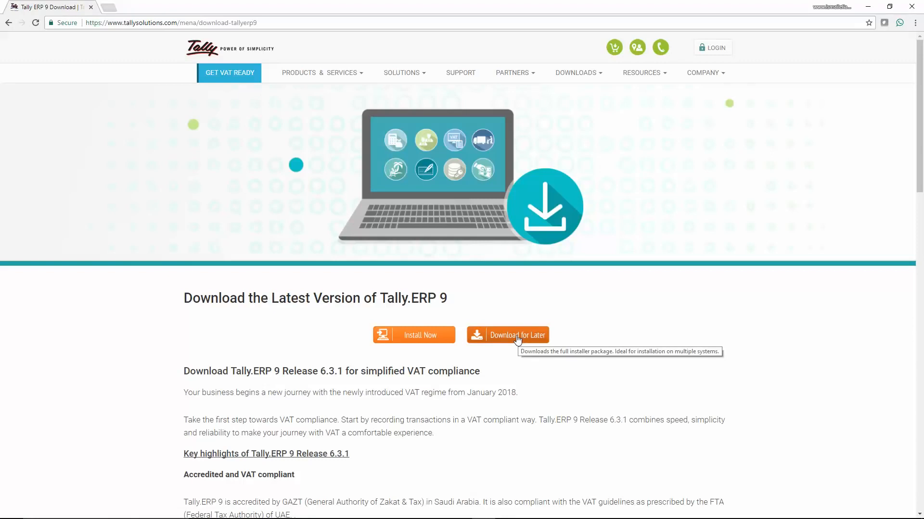
mouse_move(418, 344)
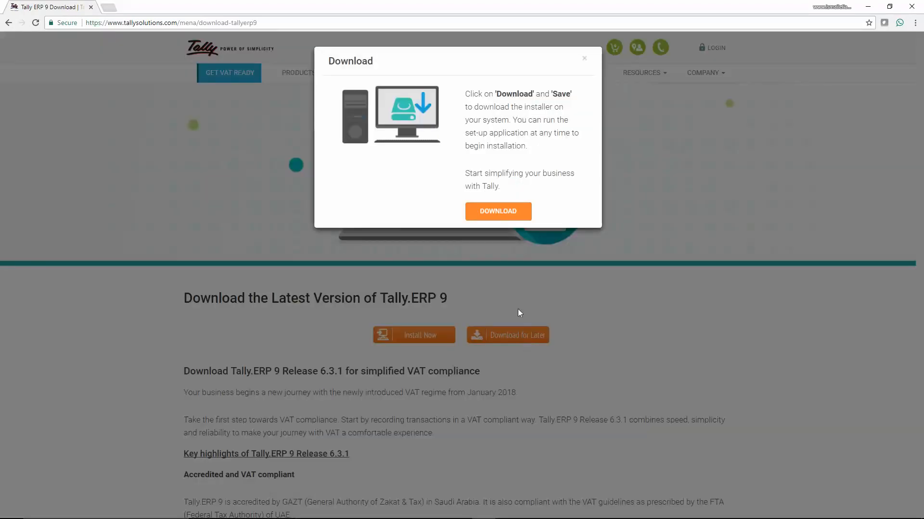
click(497, 211)
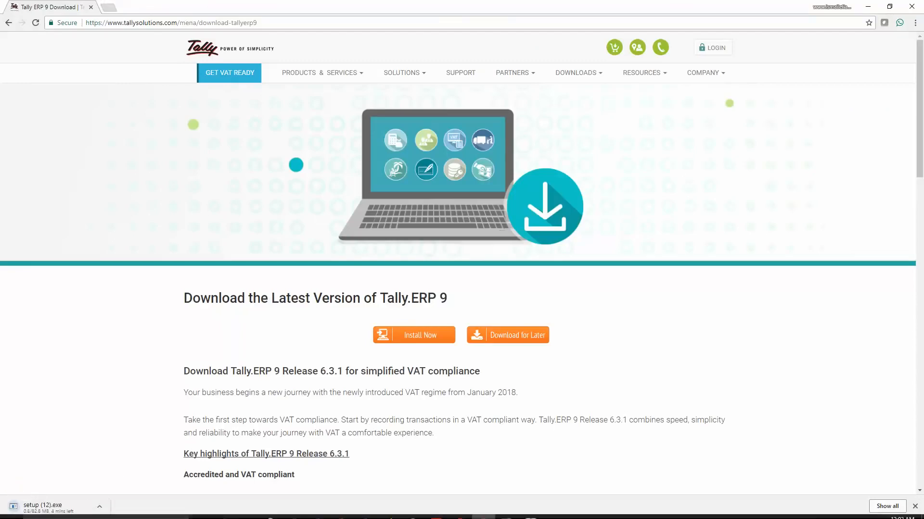
mouse_move(114, 491)
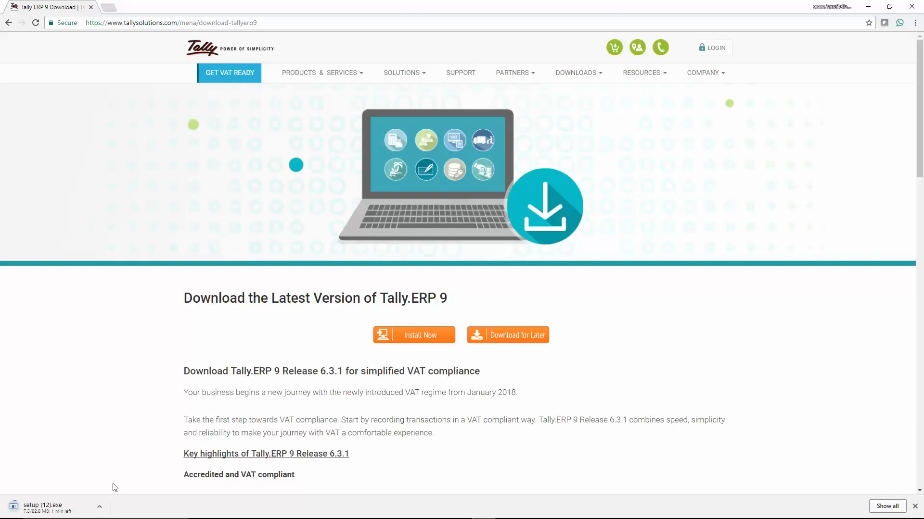
mouse_move(80, 513)
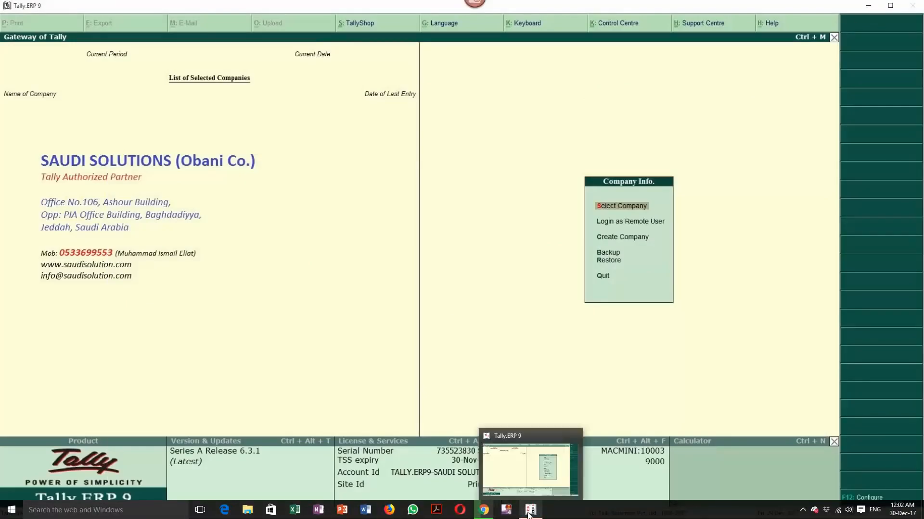
From the Tally taskbar shortcut's Properties, reach its file location C:\Program Files\Tally\Tally.ERP9.
right_click(529, 509)
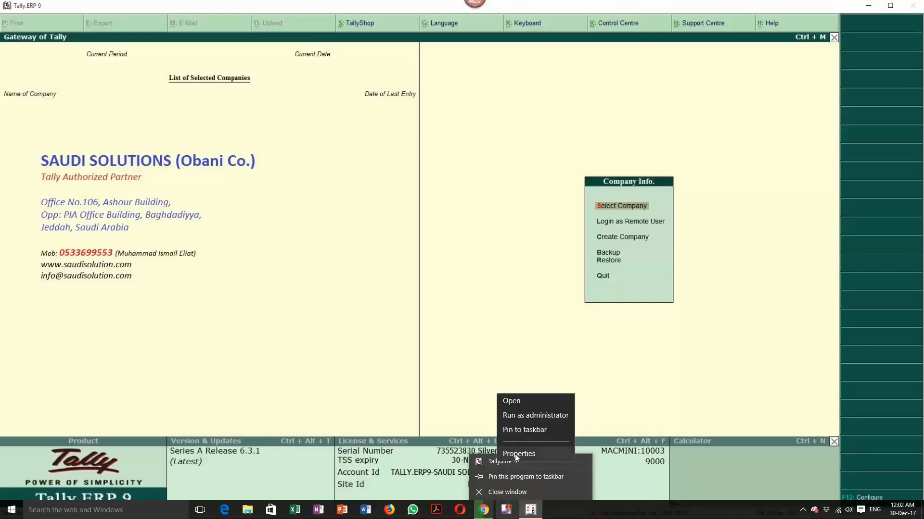
click(518, 453)
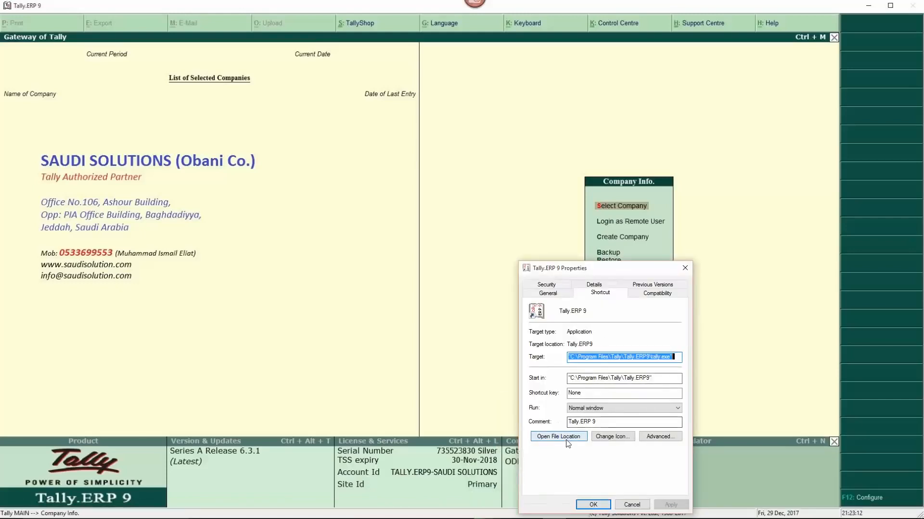
click(558, 436)
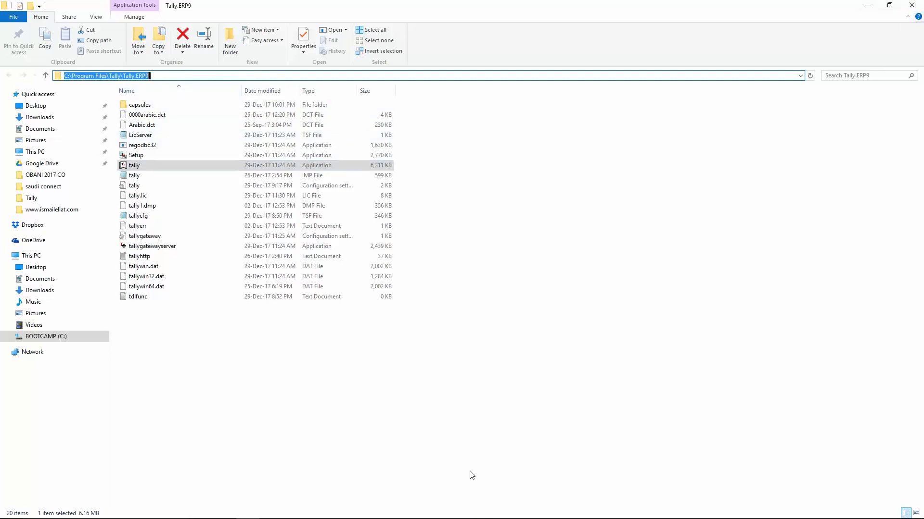
mouse_move(248, 315)
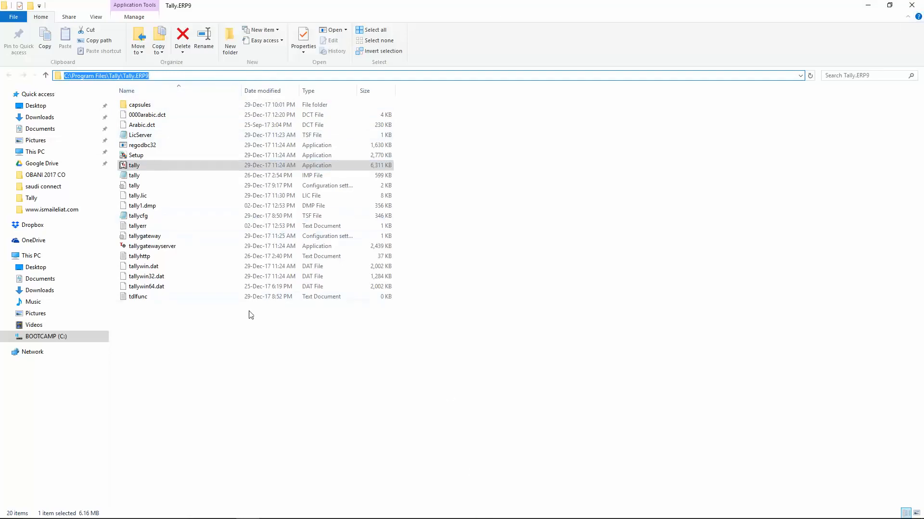
mouse_move(249, 340)
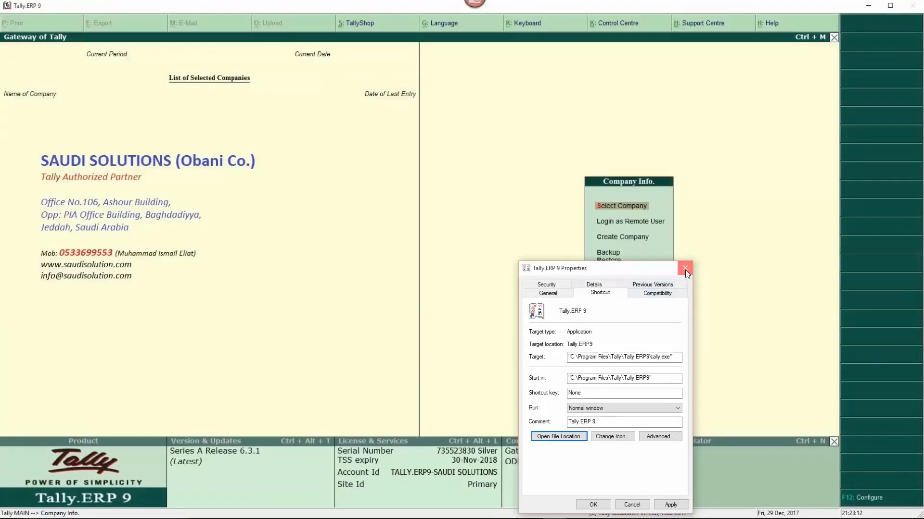
Log in with the Tally.NET ID to view the Control Centre, then return to Gateway of Tally.
click(684, 268)
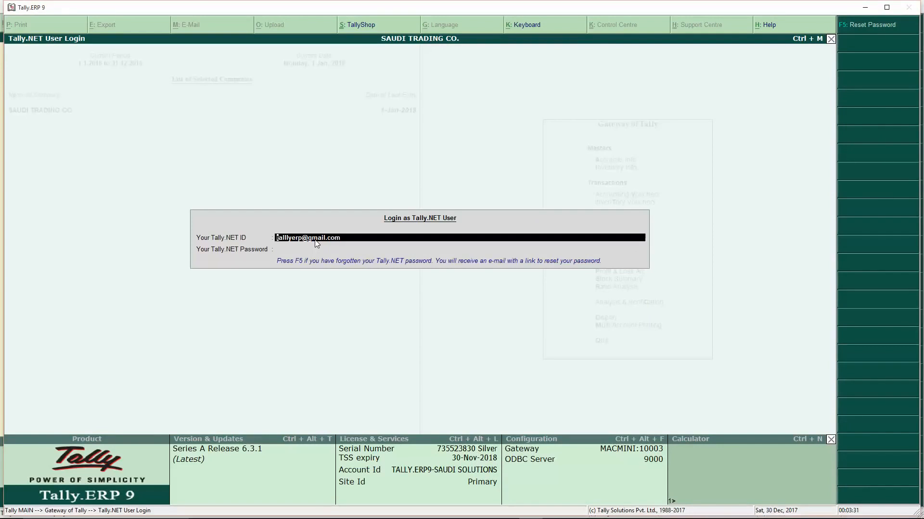
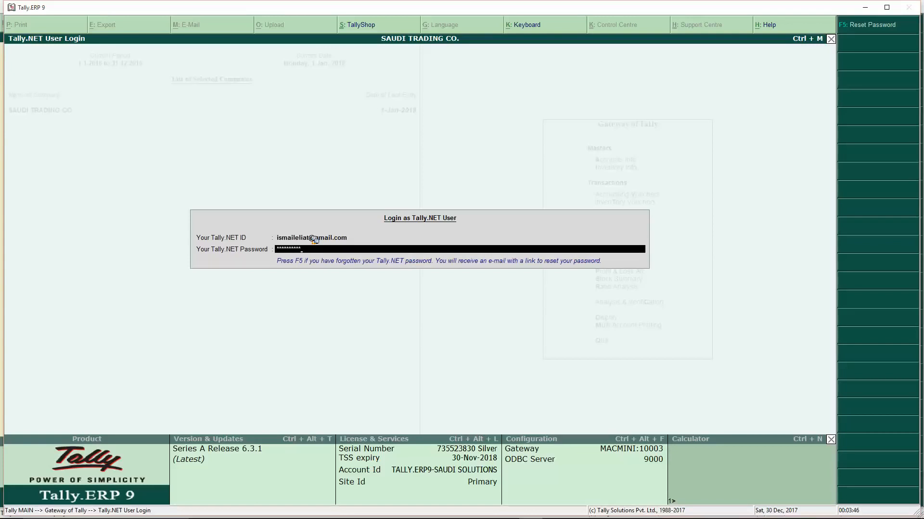
key(enter)
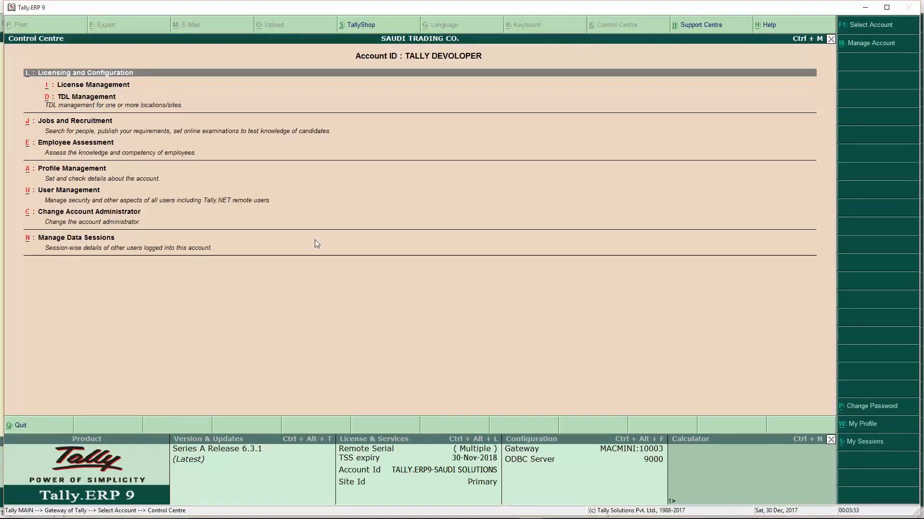
click(865, 24)
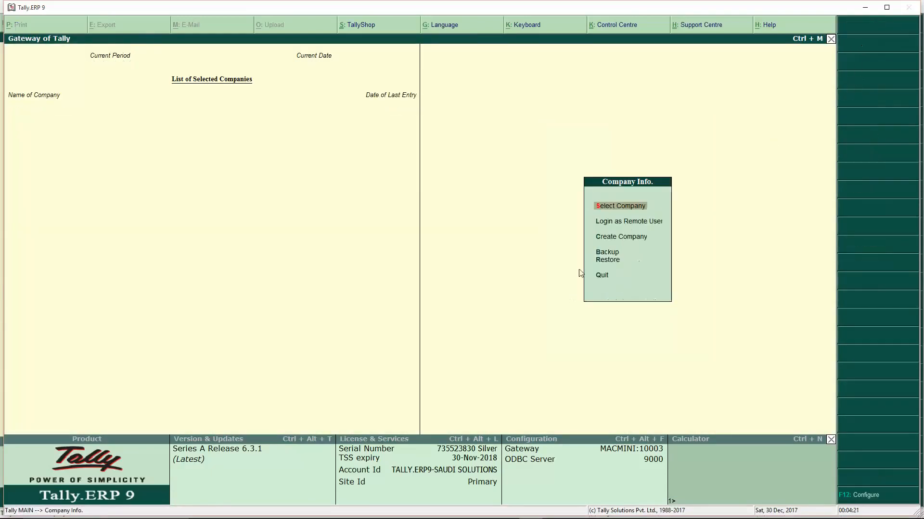
Back up SAUDI SOLUTIONS (Obani Co.) to destination d:\backup\29-12-2017.
click(607, 252)
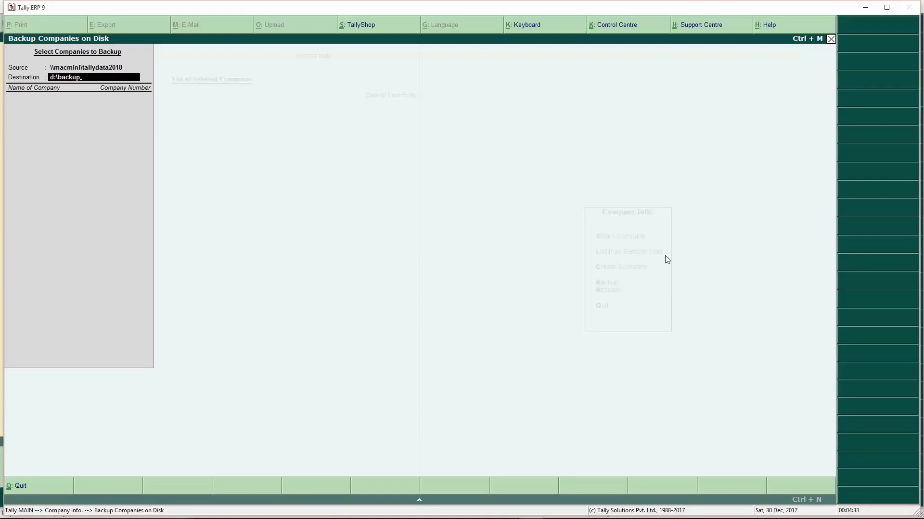
text(\)
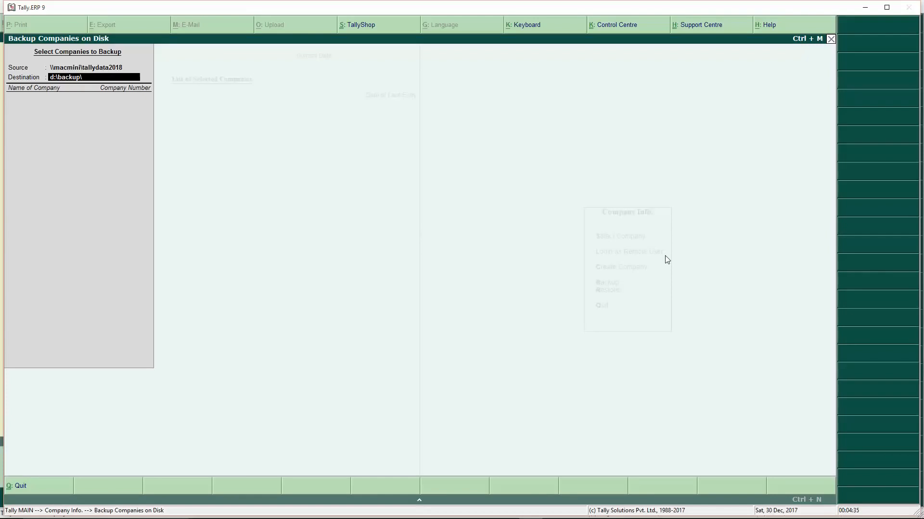
text(29-12-2017)
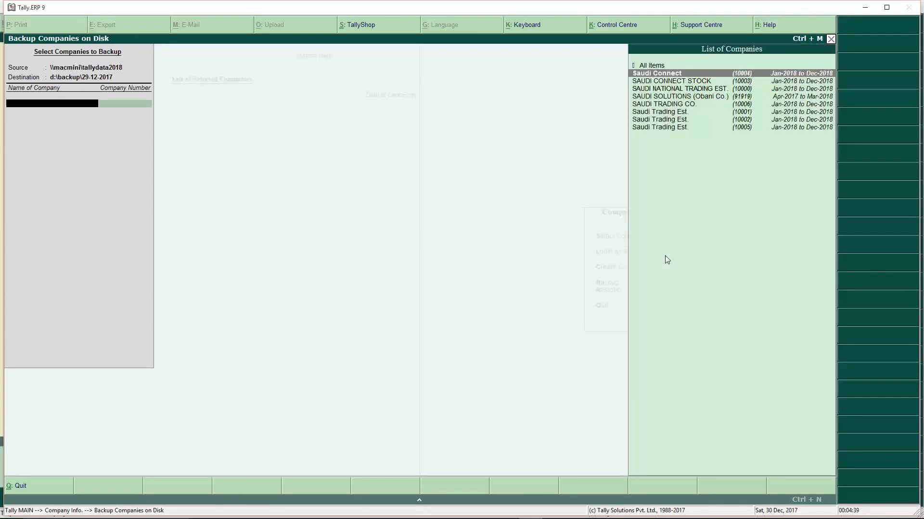
key(down)
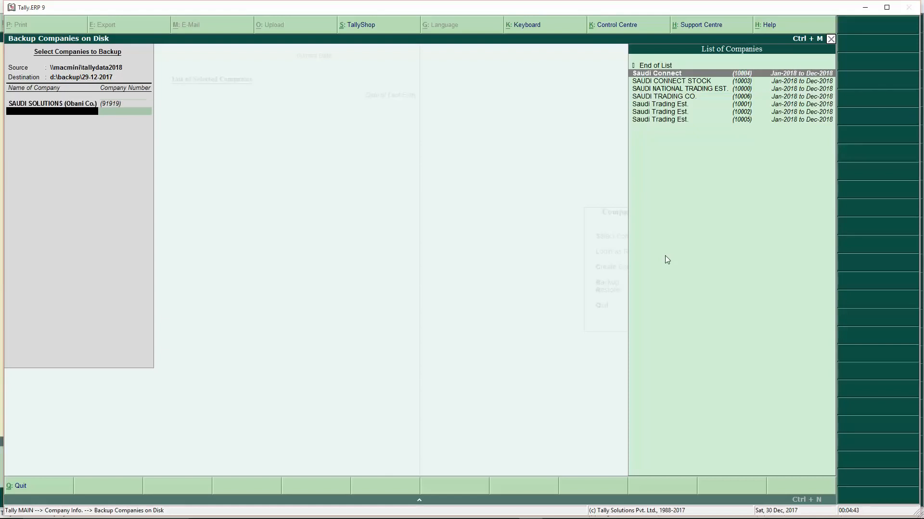
key(enter)
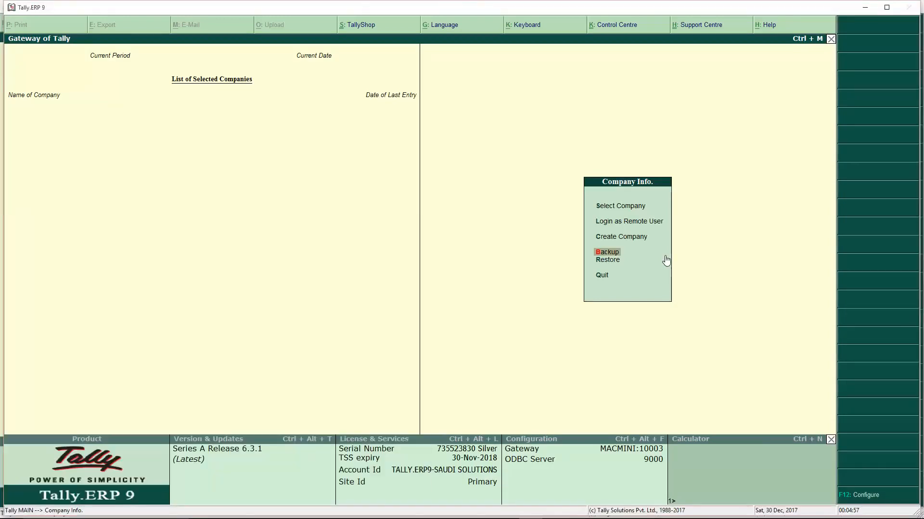
Quit Tally.ERP 9 and confirm with Yes.
click(601, 276)
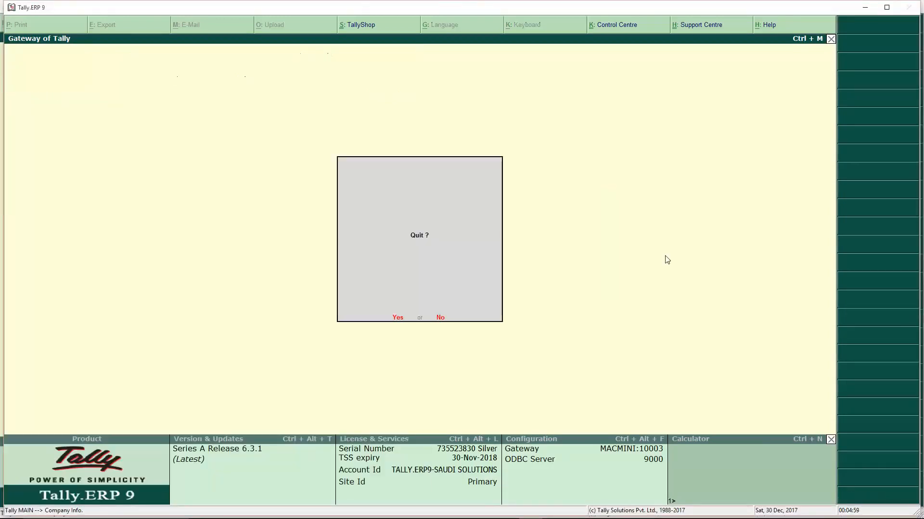
click(439, 317)
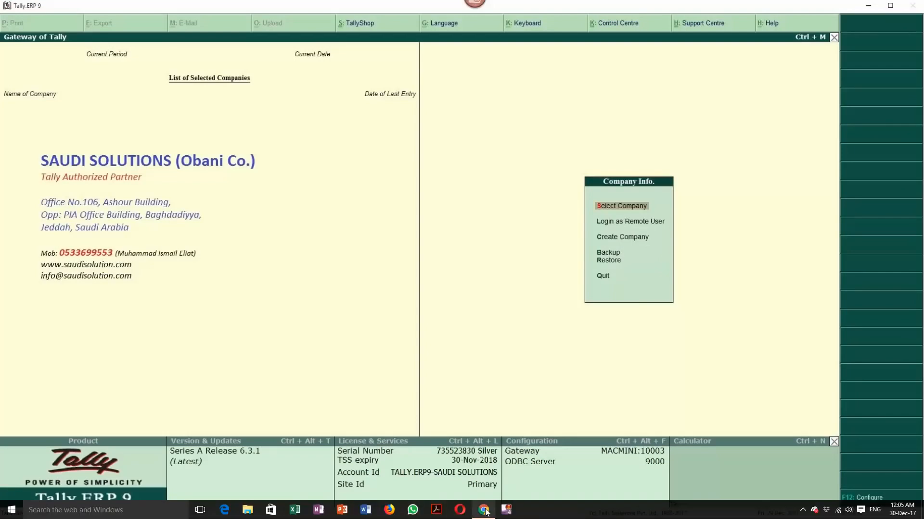
Run the downloaded setup (12).exe from Chrome's download bar.
click(484, 510)
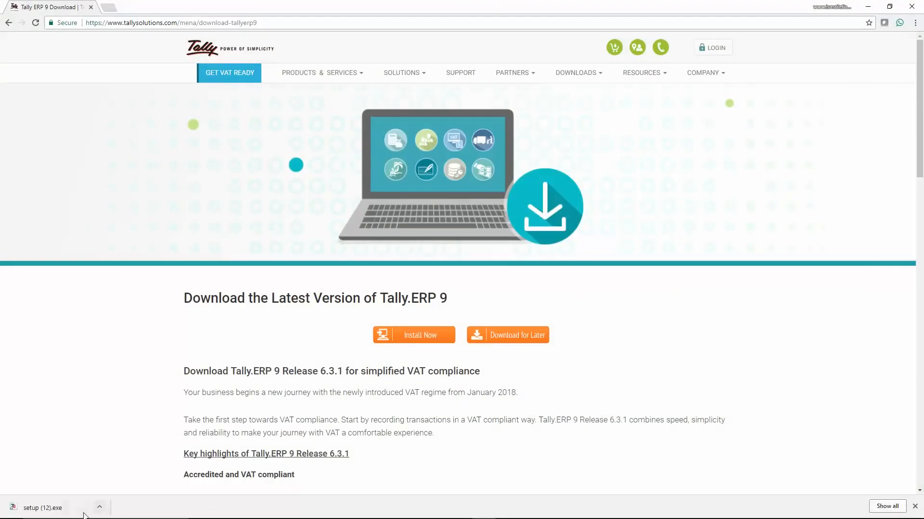
click(47, 508)
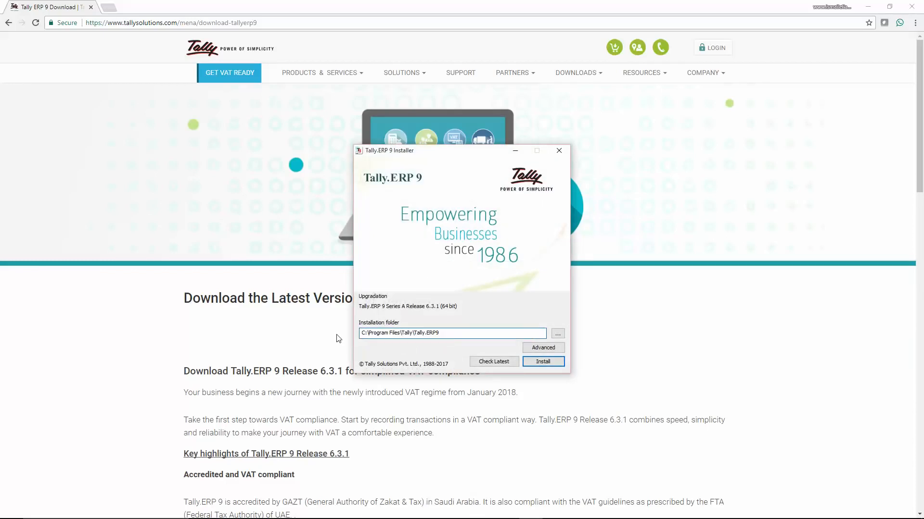
Accept the default Data Directory, Country and Language in Advanced settings and begin the Release 6.3.1 upgrade.
click(542, 347)
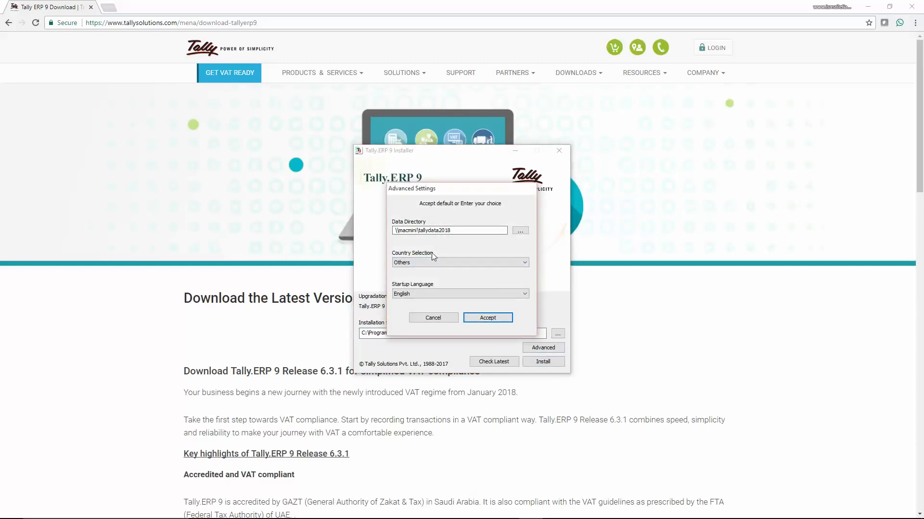
click(459, 262)
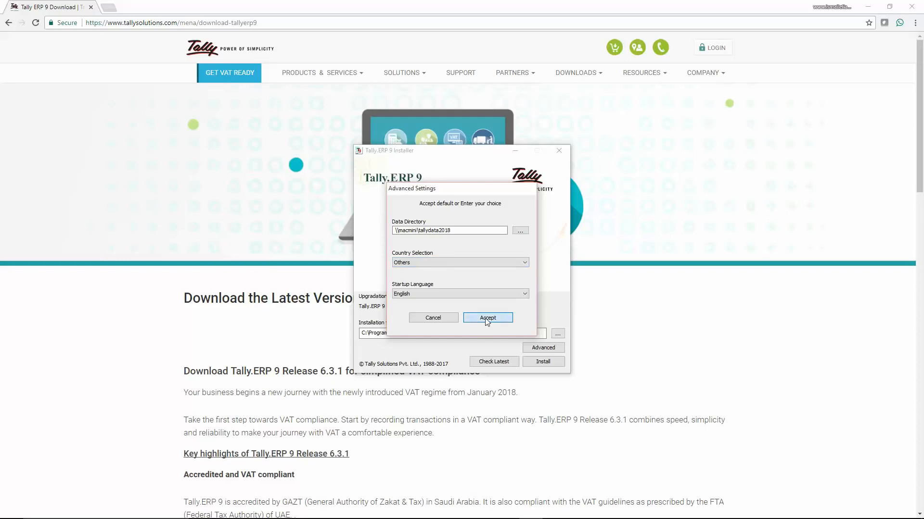
click(486, 317)
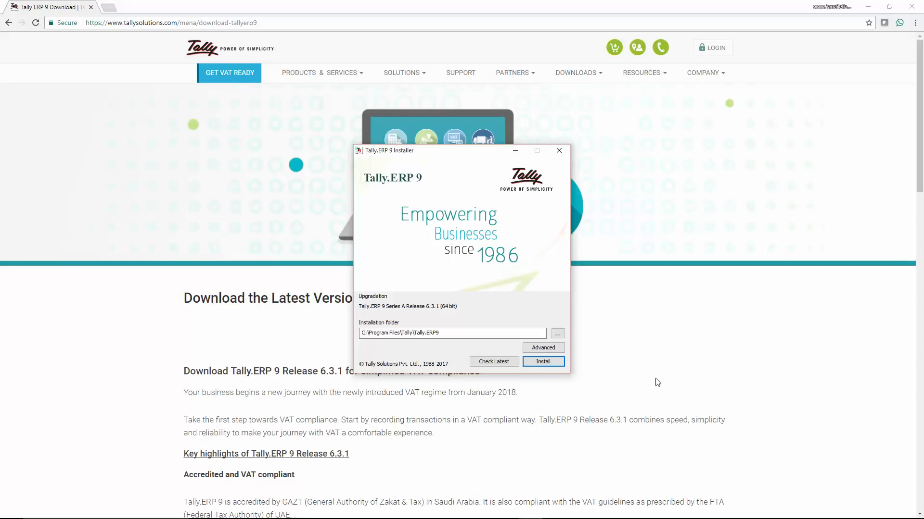
click(542, 362)
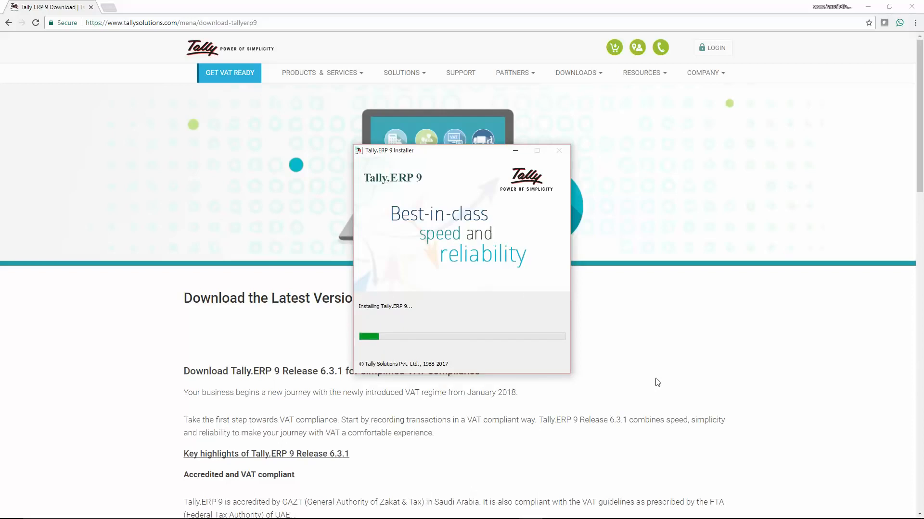